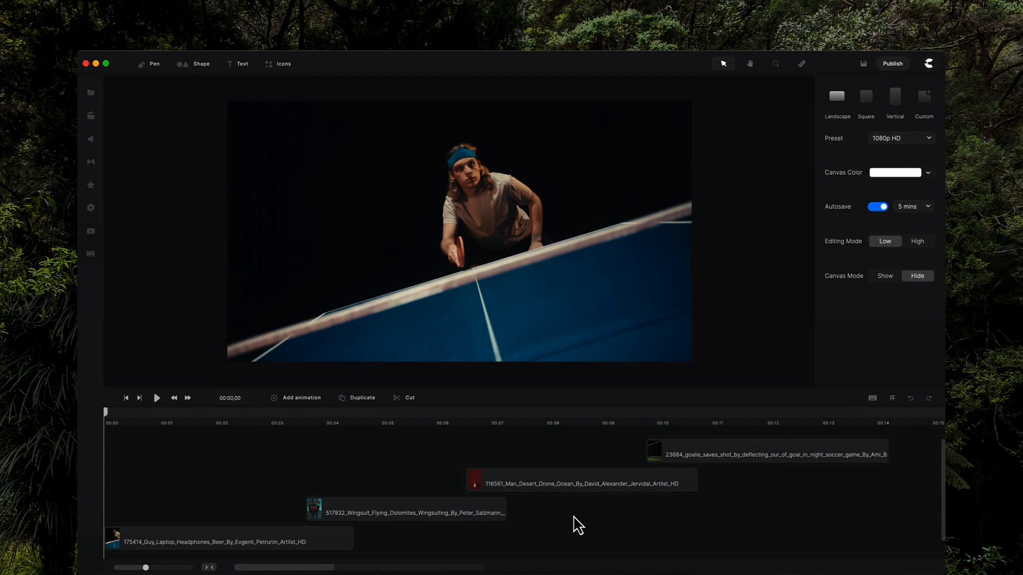
{"action": "mouse_move", "coordinate": [465, 548]}
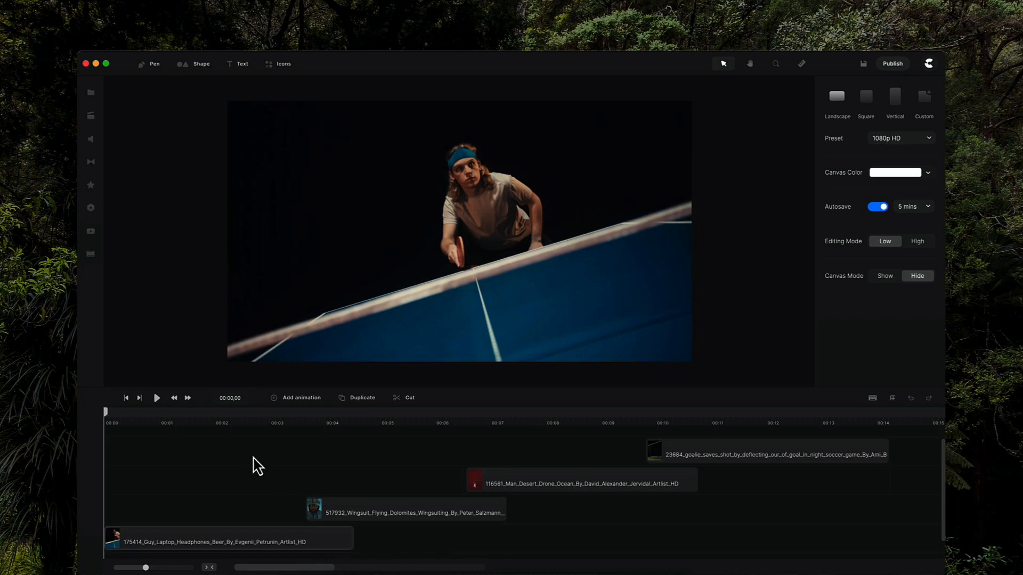
Step: Browse the transitions gallery from the headphones clip's handle and apply one at the wingsuit clip's start
{"action": "left_click", "coordinate": [405, 512]}
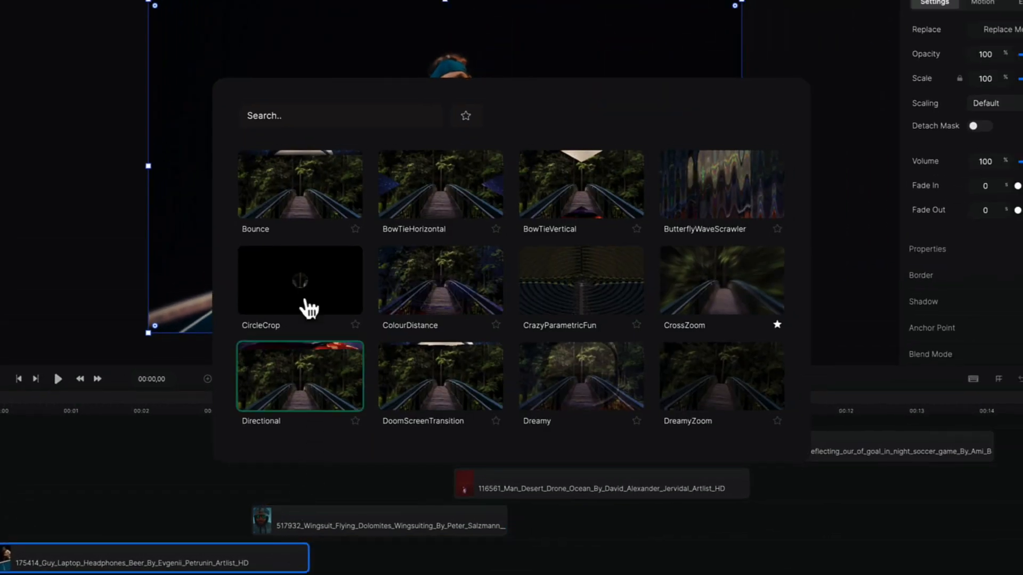
{"action": "scroll", "scroll_direction": "down", "scroll_amount": 3}
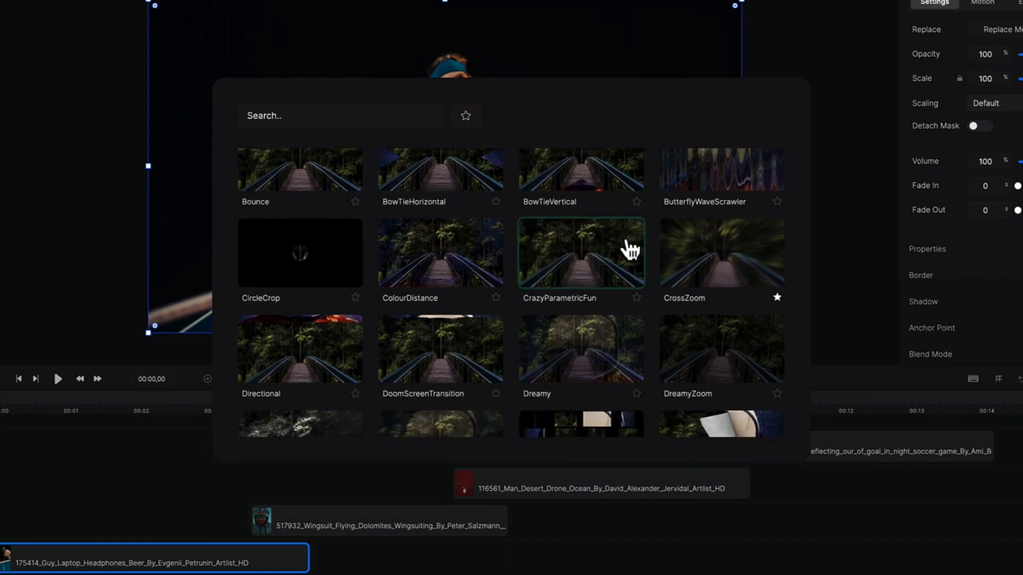
{"action": "scroll", "scroll_direction": "down", "scroll_amount": 3}
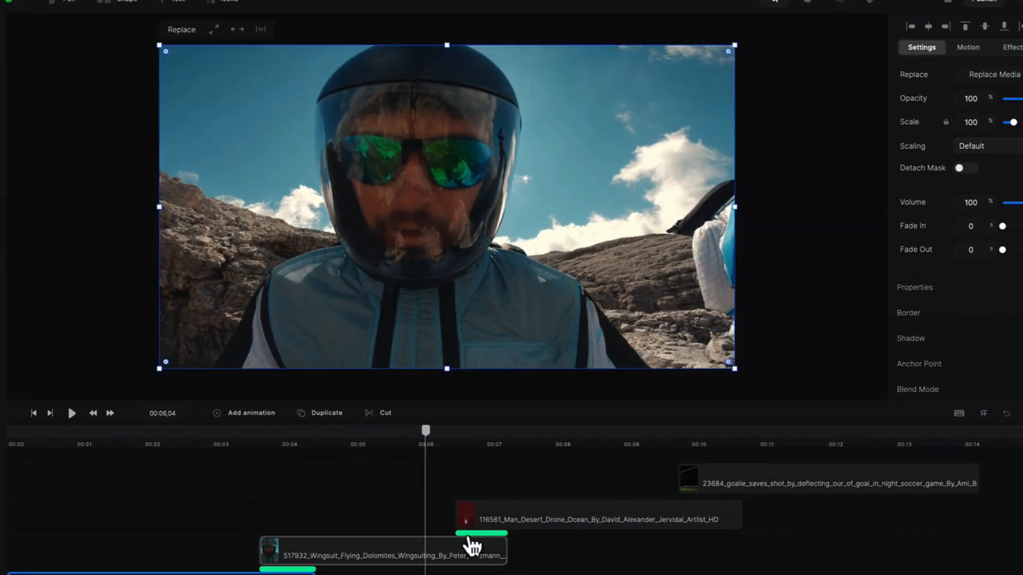
Step: Apply the CrossZoom transition from favourites to the desert drone clip's overlap with the wingsuit clip
{"action": "left_click", "coordinate": [573, 518]}
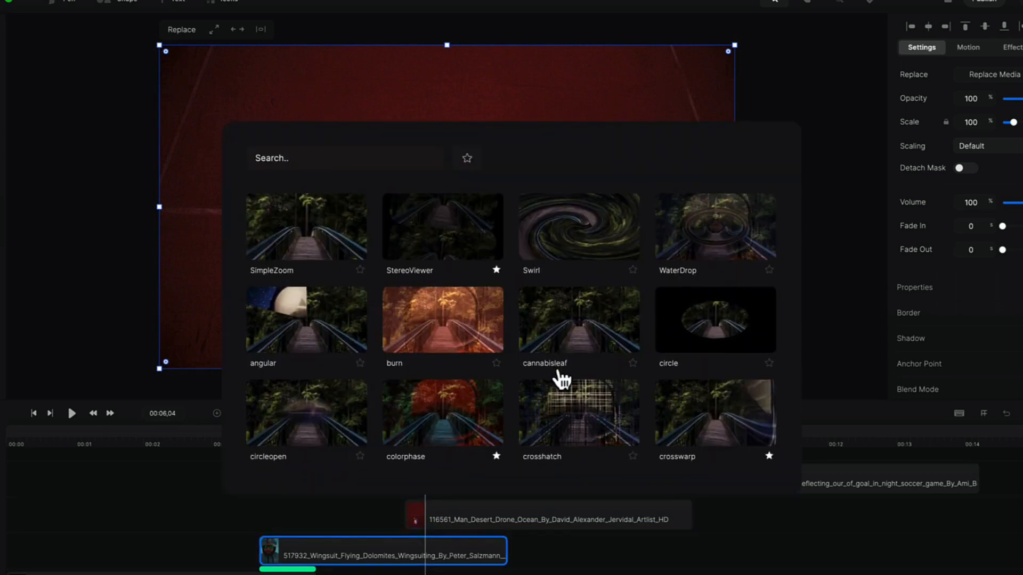
{"action": "scroll", "scroll_direction": "down", "scroll_amount": 3}
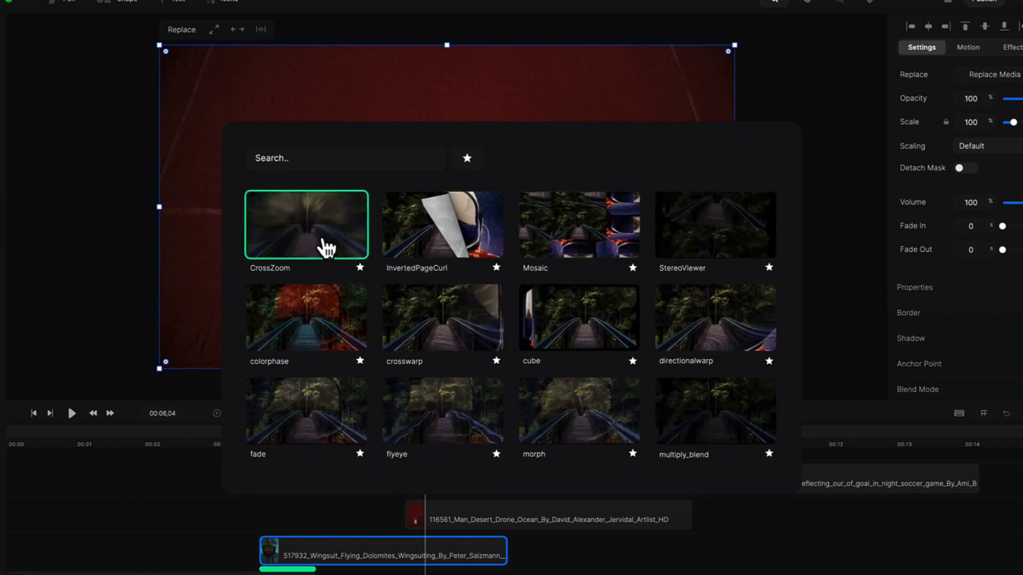
{"action": "left_click", "coordinate": [578, 223]}
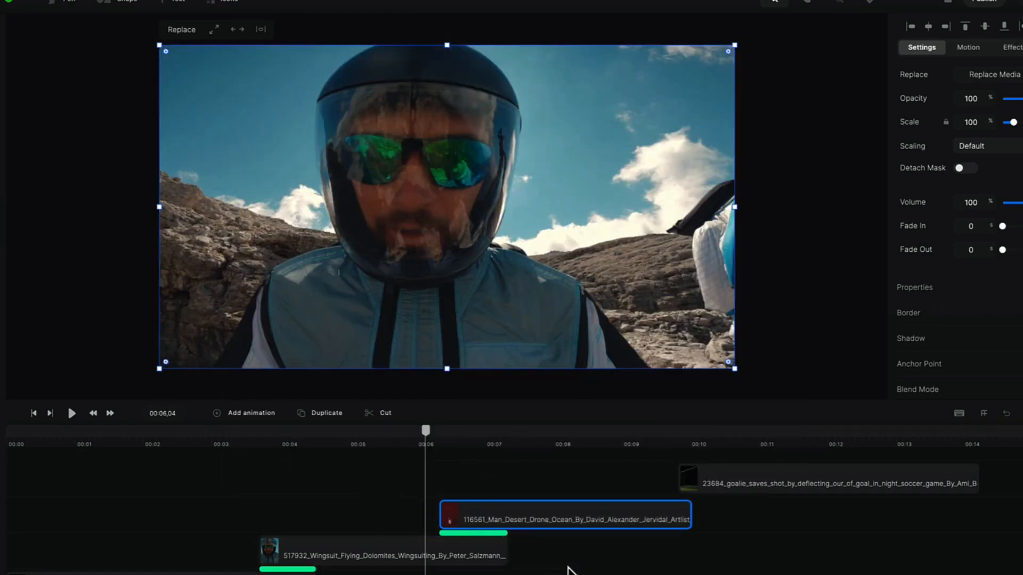
Step: Drag the goalie soccer clip left so it overlaps the end of the desert drone clip
{"action": "left_click", "coordinate": [828, 481]}
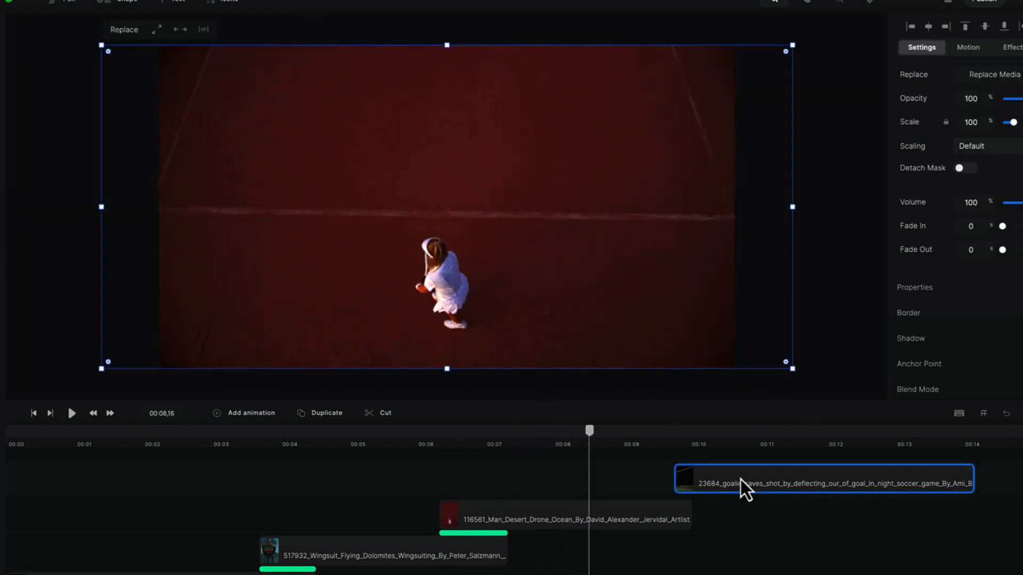
{"action": "left_click_drag", "start_coordinate": [744, 483], "coordinate": [679, 509]}
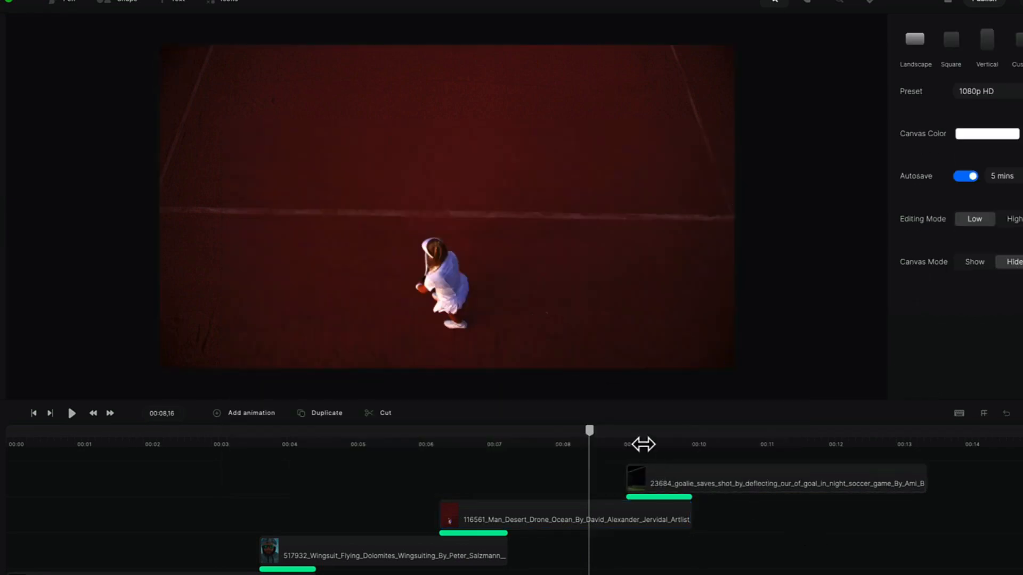
{"action": "left_click_drag", "start_coordinate": [589, 431], "coordinate": [649, 431]}
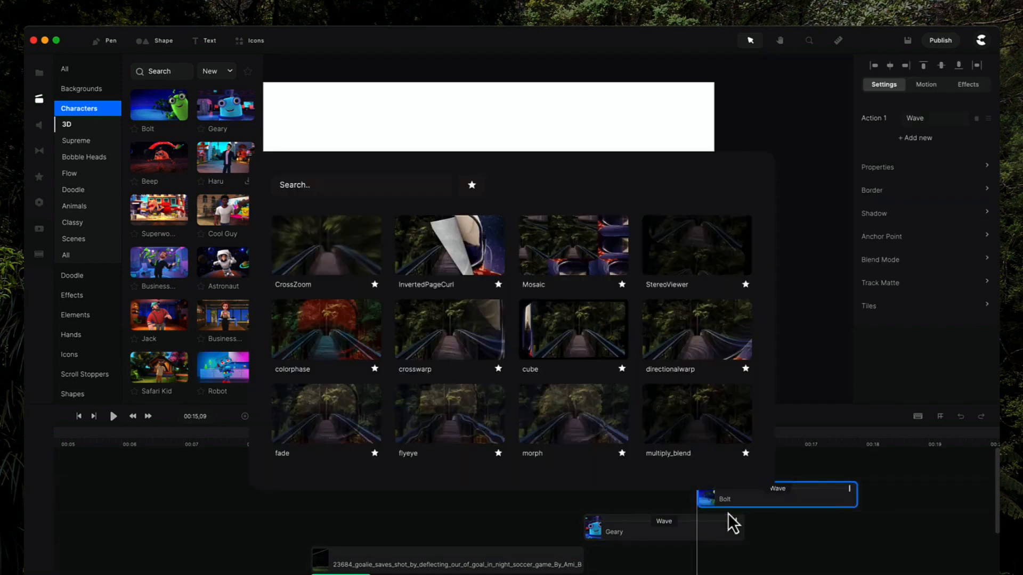
{"action": "scroll", "scroll_direction": "down", "scroll_amount": 3}
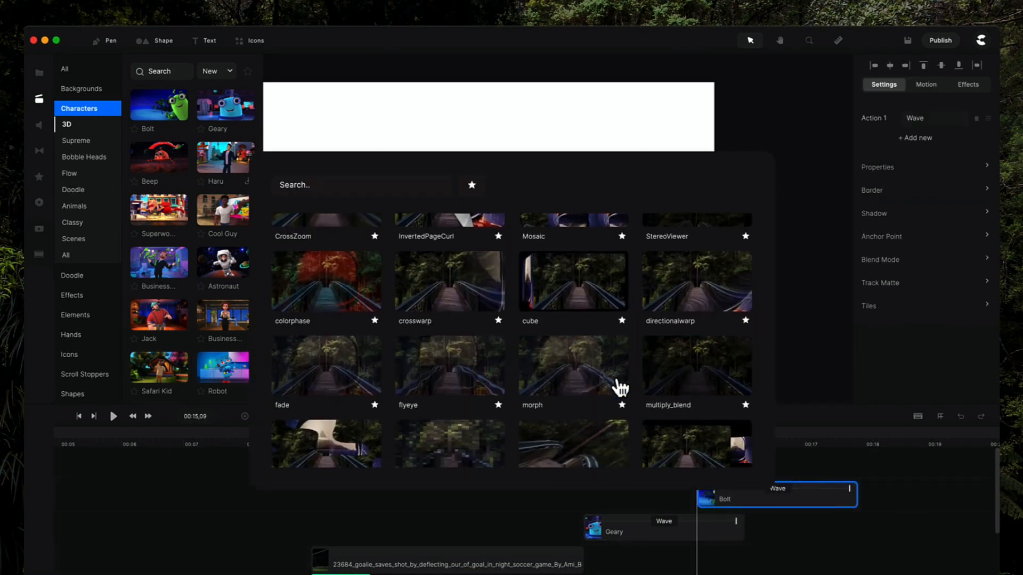
{"action": "scroll", "scroll_direction": "down", "scroll_amount": 3}
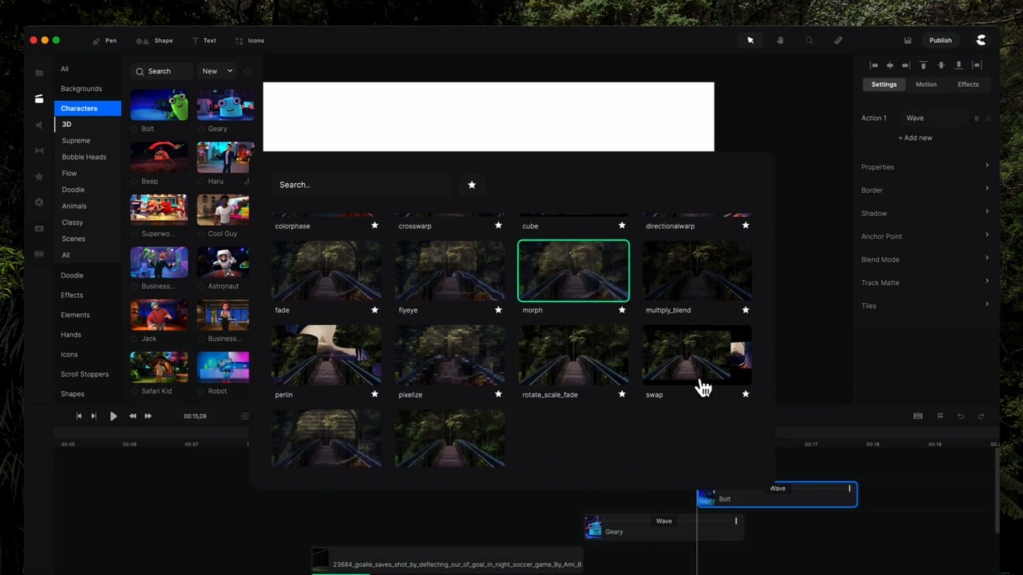